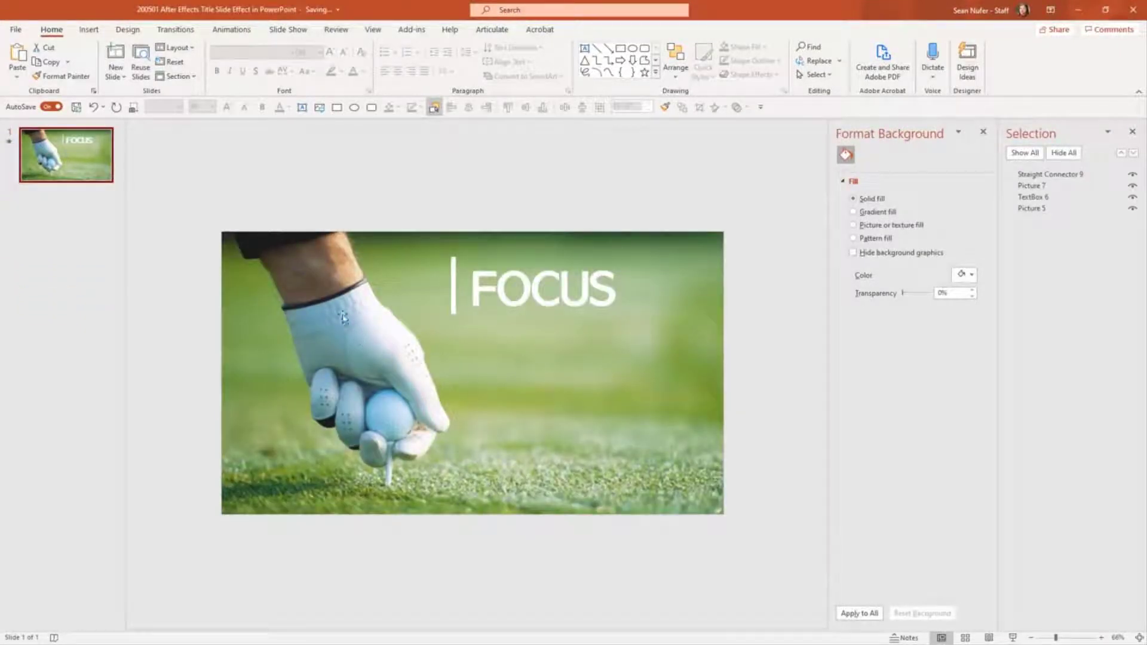
{"action": "mouse_move", "coordinate": [311, 250]}
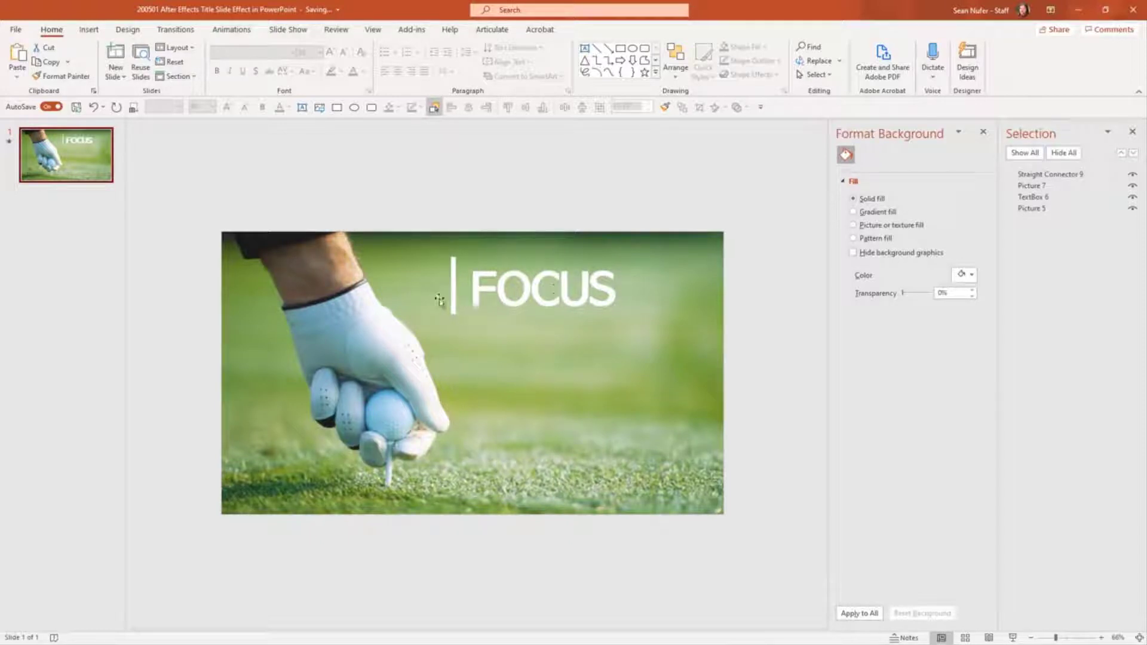
{"action": "mouse_move", "coordinate": [487, 330]}
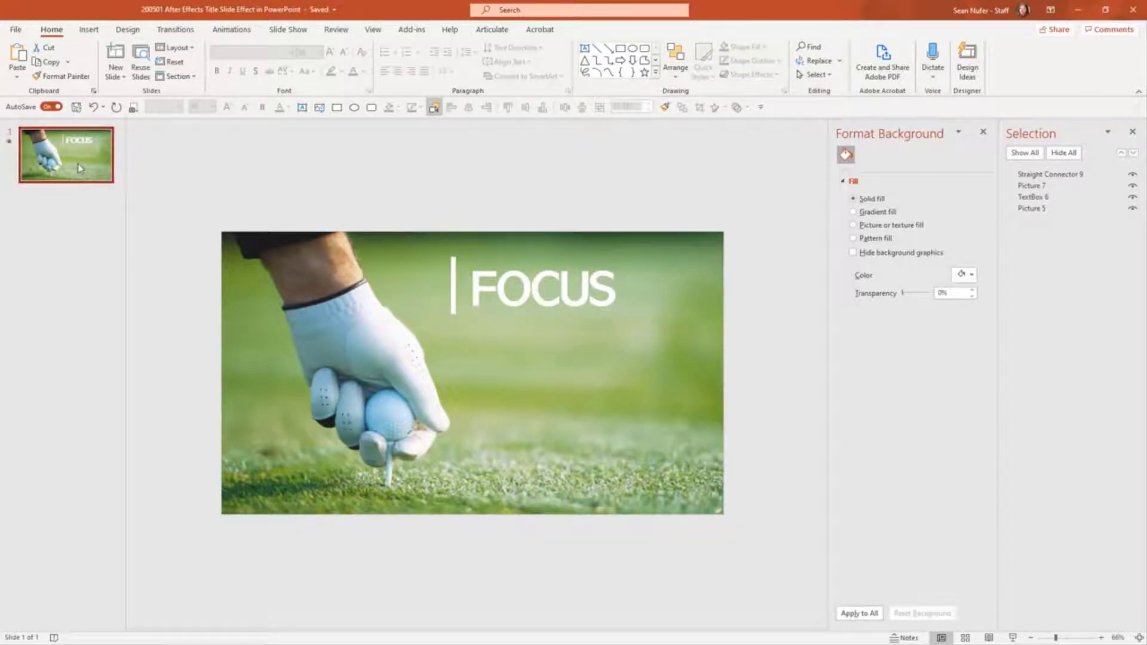
Duplicate the title slide with Ctrl+D and return to slide 1 to hide the FOCUS text
{"action": "key", "text": "ctrl+d"}
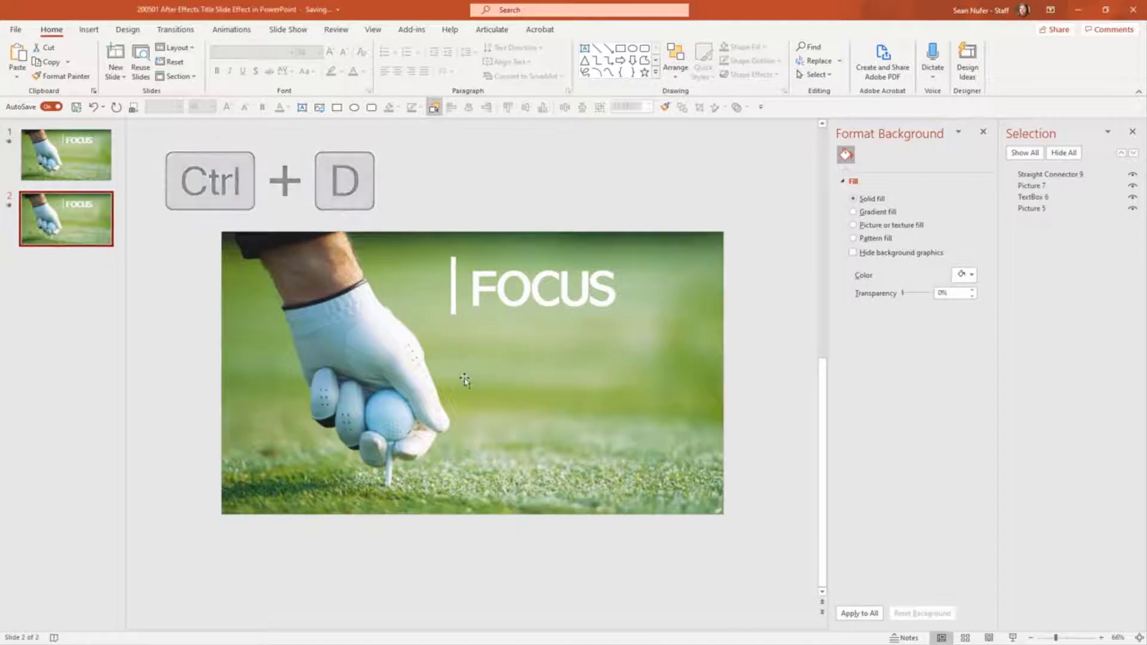
{"action": "left_click", "coordinate": [64, 154]}
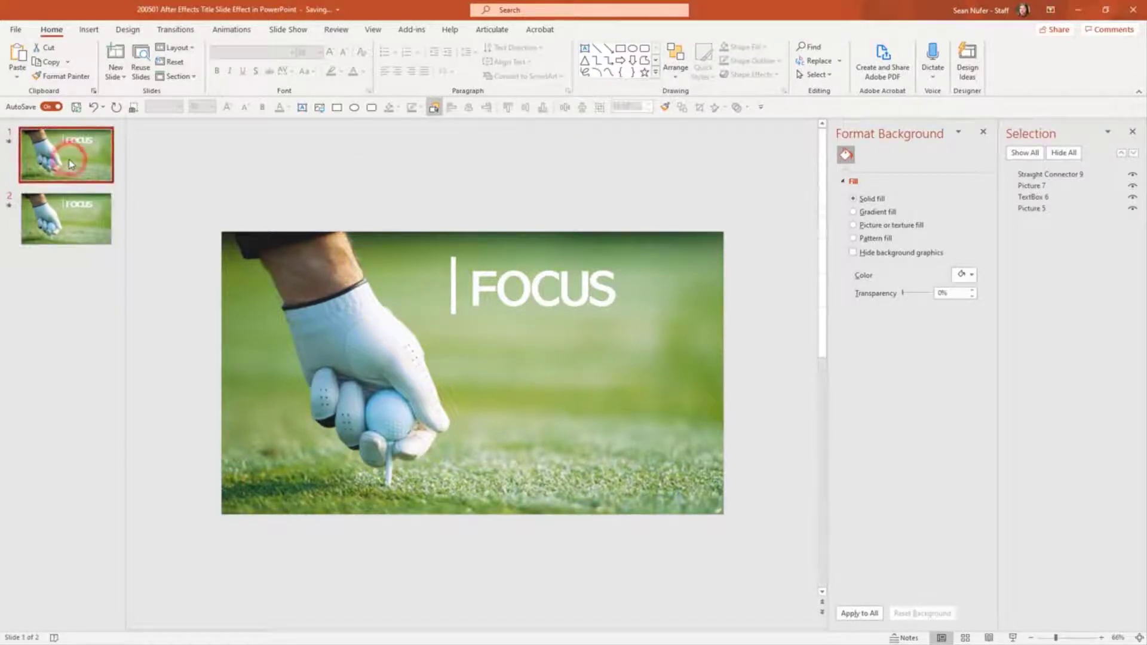
{"action": "scroll", "scroll_direction": "down", "scroll_amount": 3}
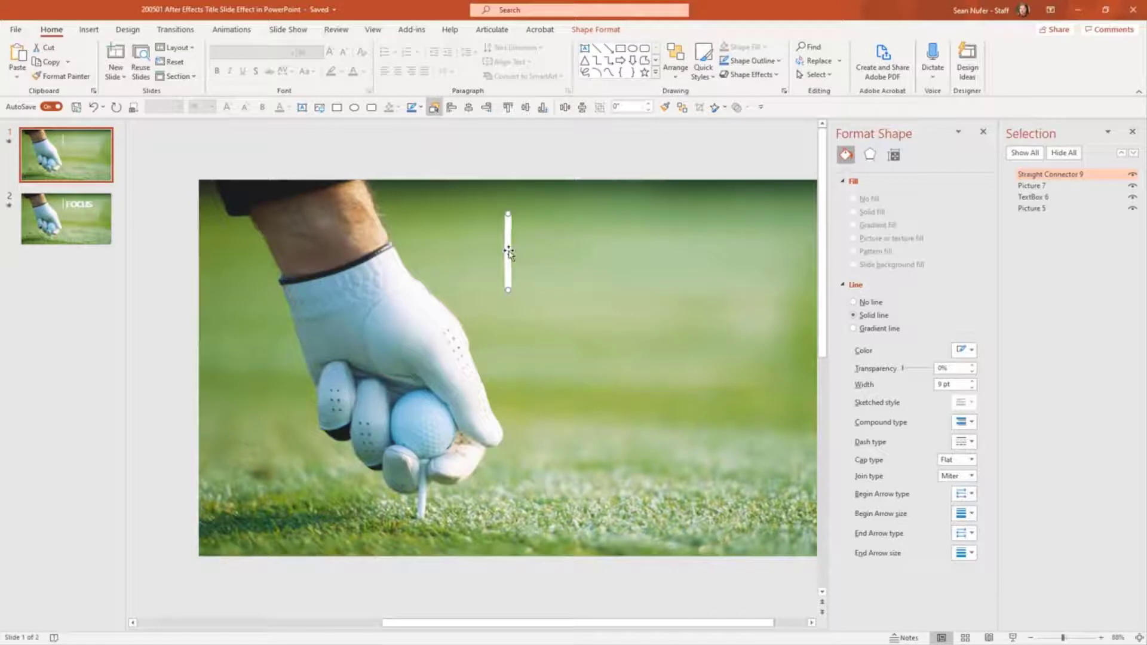
Set the white bar's line transparency to 100% and select the top photo layer for removal
{"action": "right_click", "coordinate": [510, 252]}
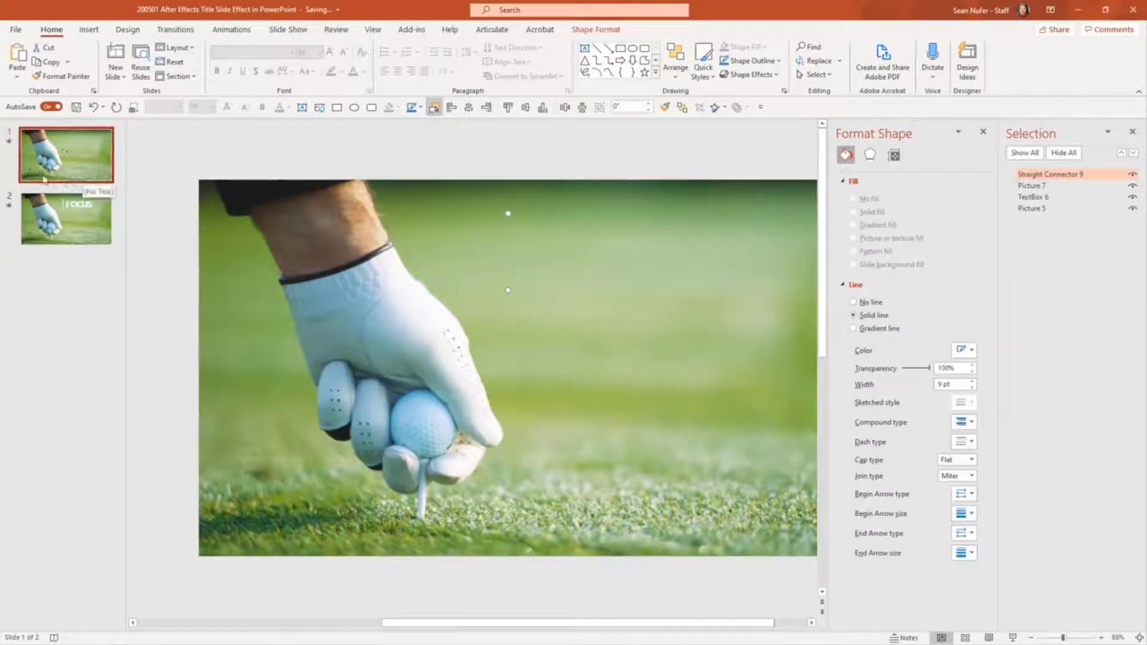
{"action": "mouse_move", "coordinate": [666, 255]}
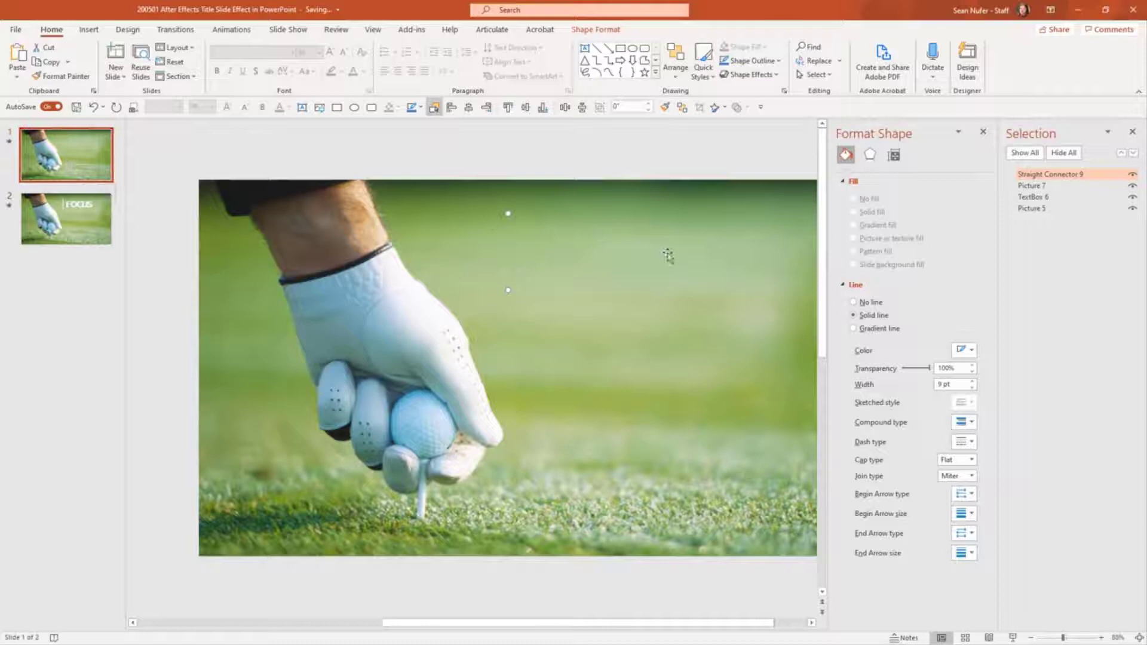
{"action": "left_click", "coordinate": [984, 133]}
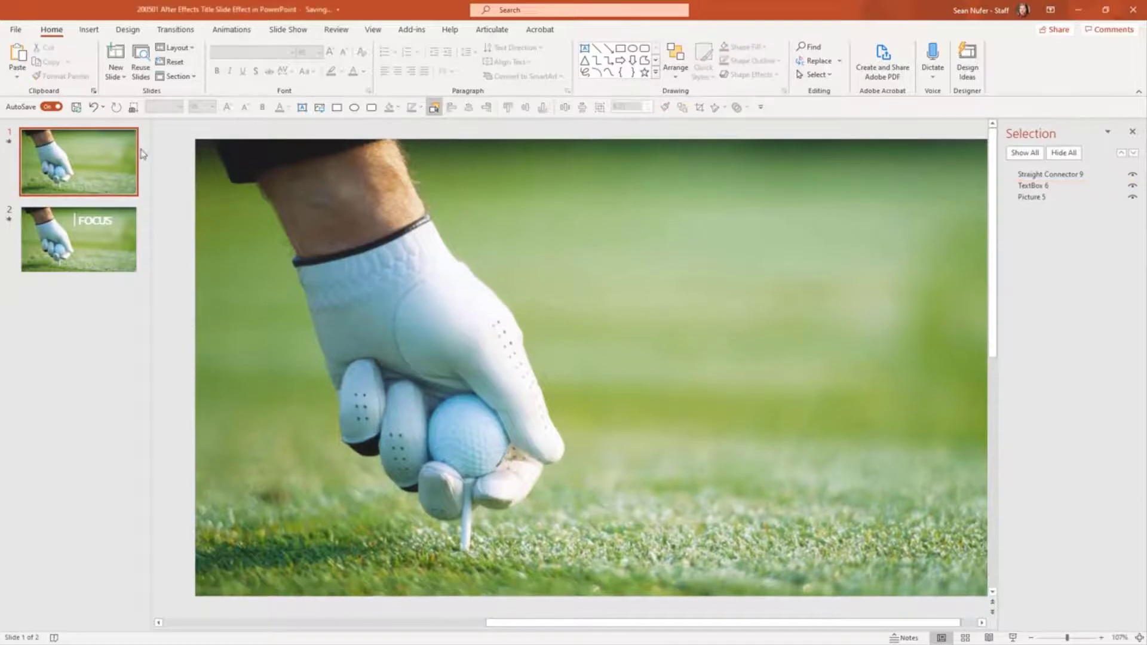
{"action": "mouse_move", "coordinate": [512, 435]}
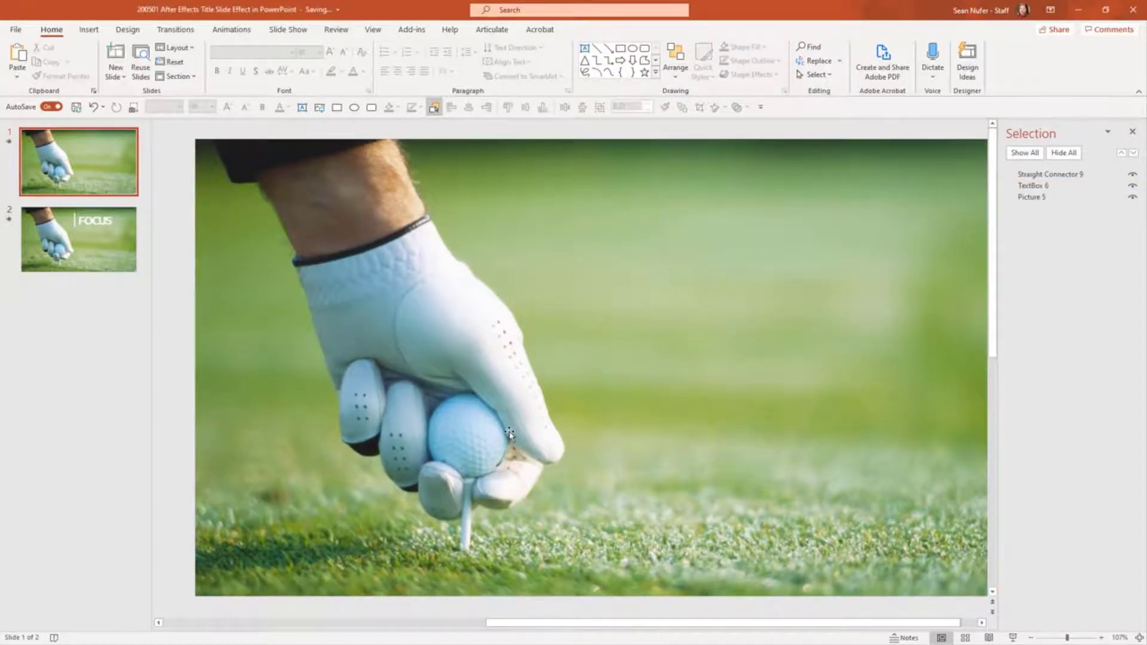
Duplicate the golf photo with Ctrl+D and begin cropping the copy to its upper-left area
{"action": "key", "text": "ctrl+d"}
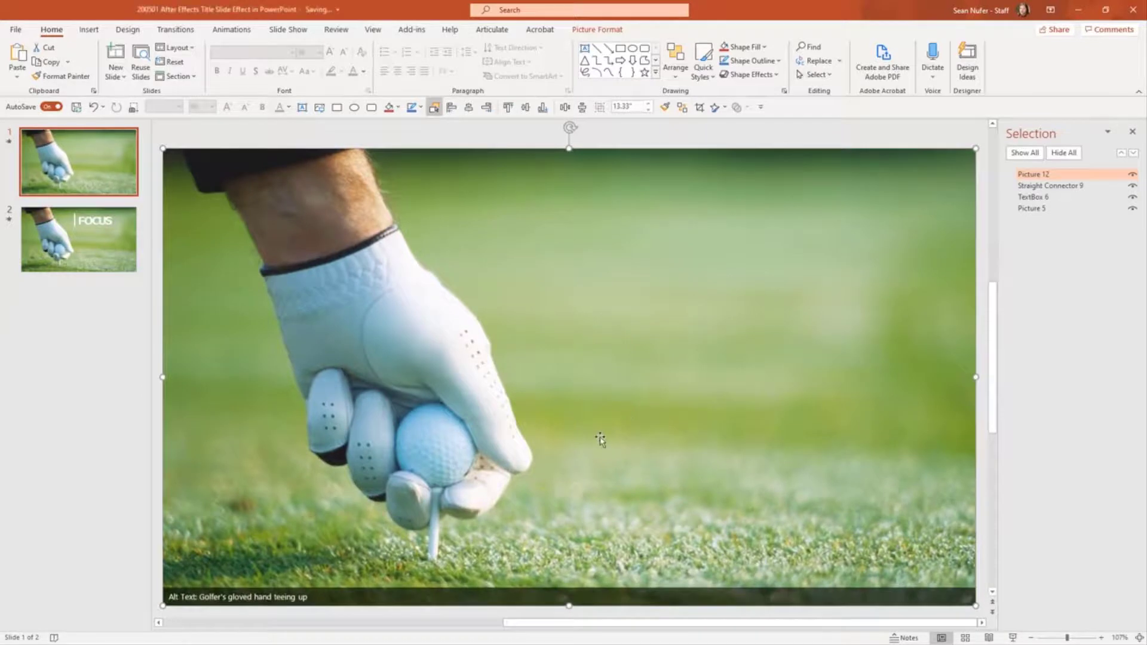
{"action": "left_click", "coordinate": [598, 29]}
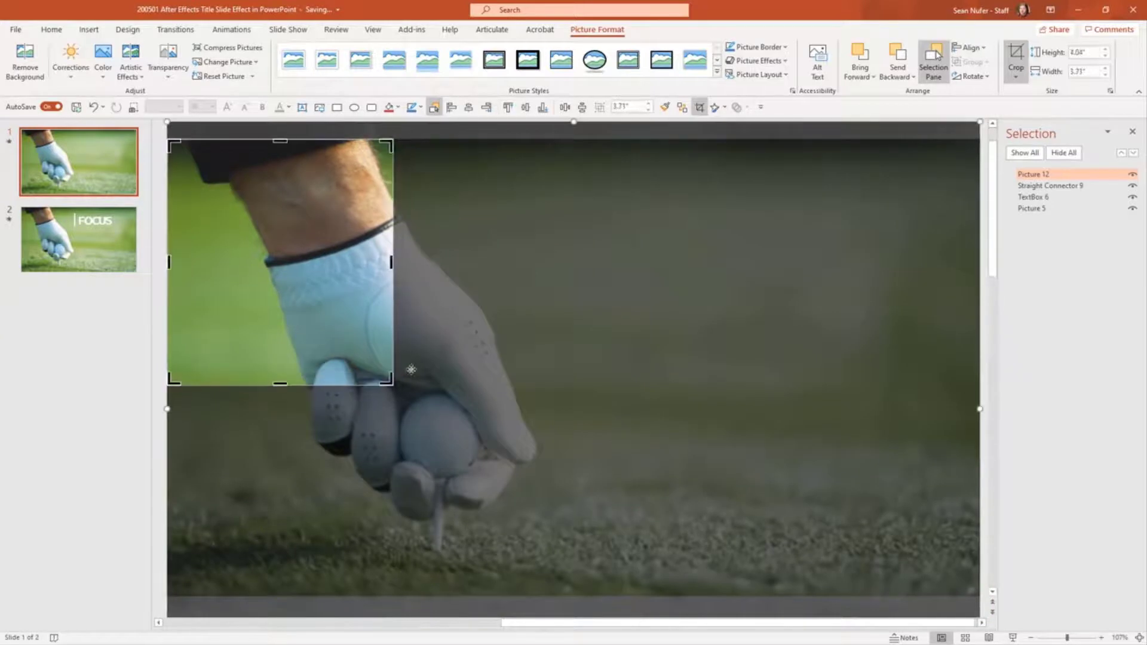
Select Straight Connector 9 to restore its visibility, then reselect the photo copy
{"action": "left_click", "coordinate": [1050, 185]}
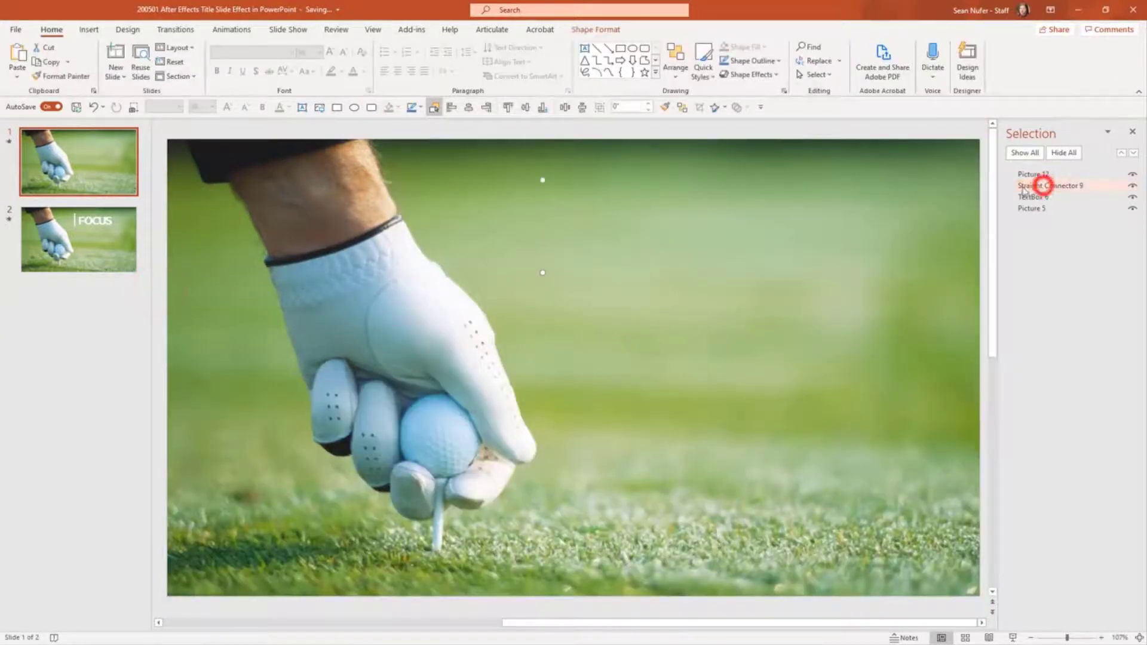
{"action": "left_click", "coordinate": [1049, 185]}
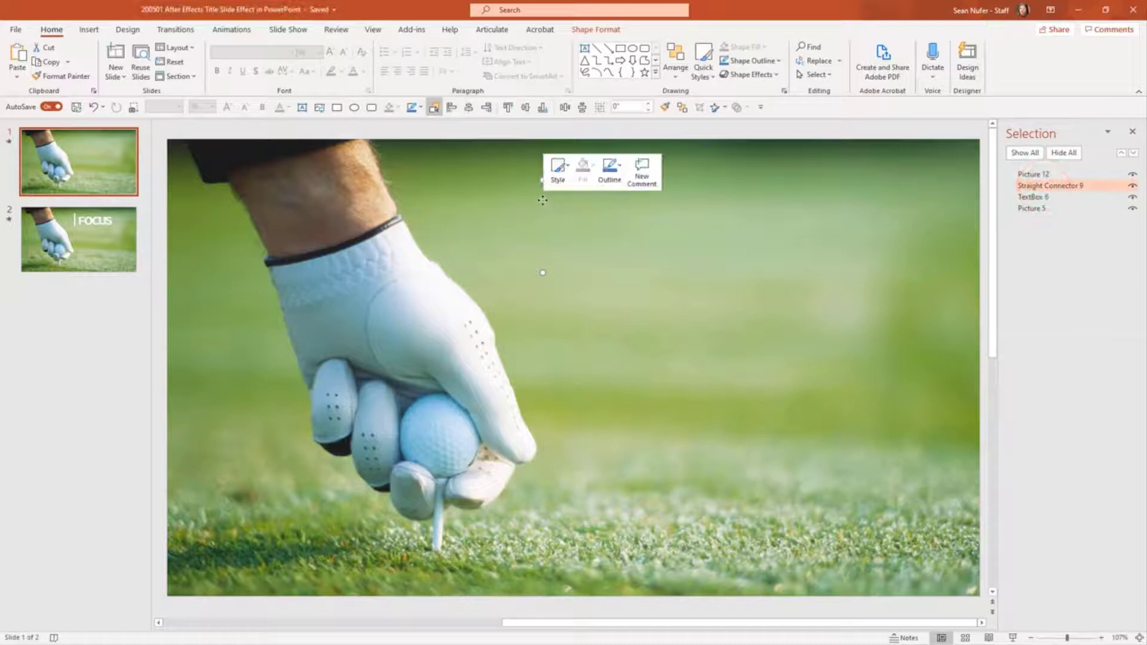
{"action": "left_click", "coordinate": [609, 169]}
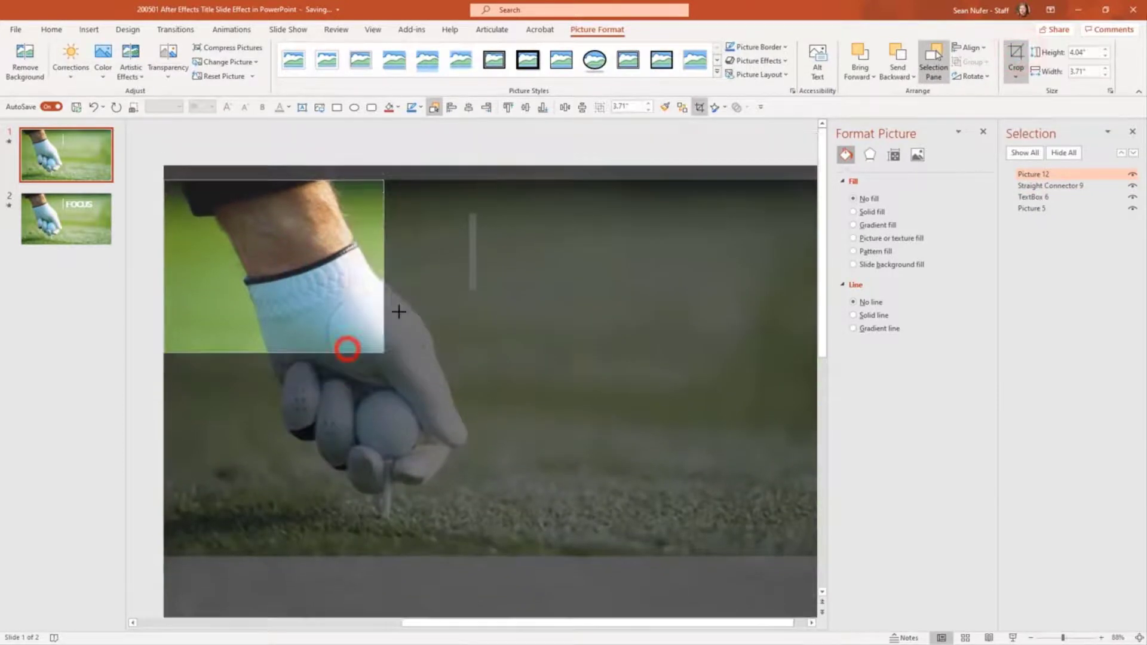
Crop the photo copy to end just left of the bar, then switch to slide 2
{"action": "left_click_drag", "start_coordinate": [348, 349], "coordinate": [465, 303]}
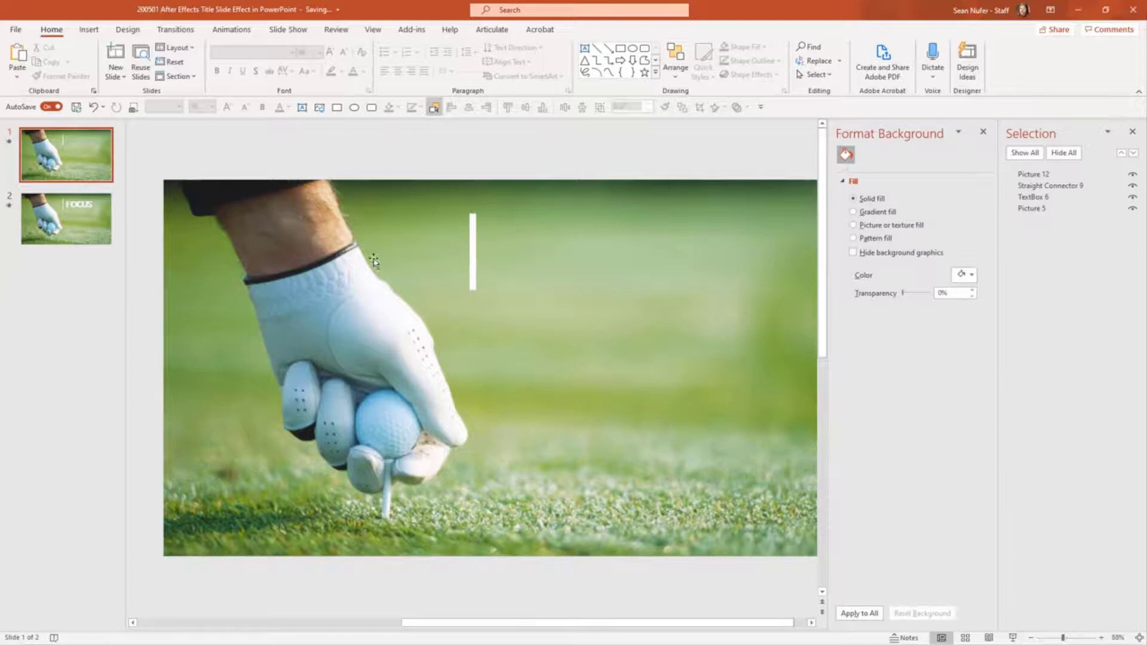
{"action": "mouse_move", "coordinate": [416, 278]}
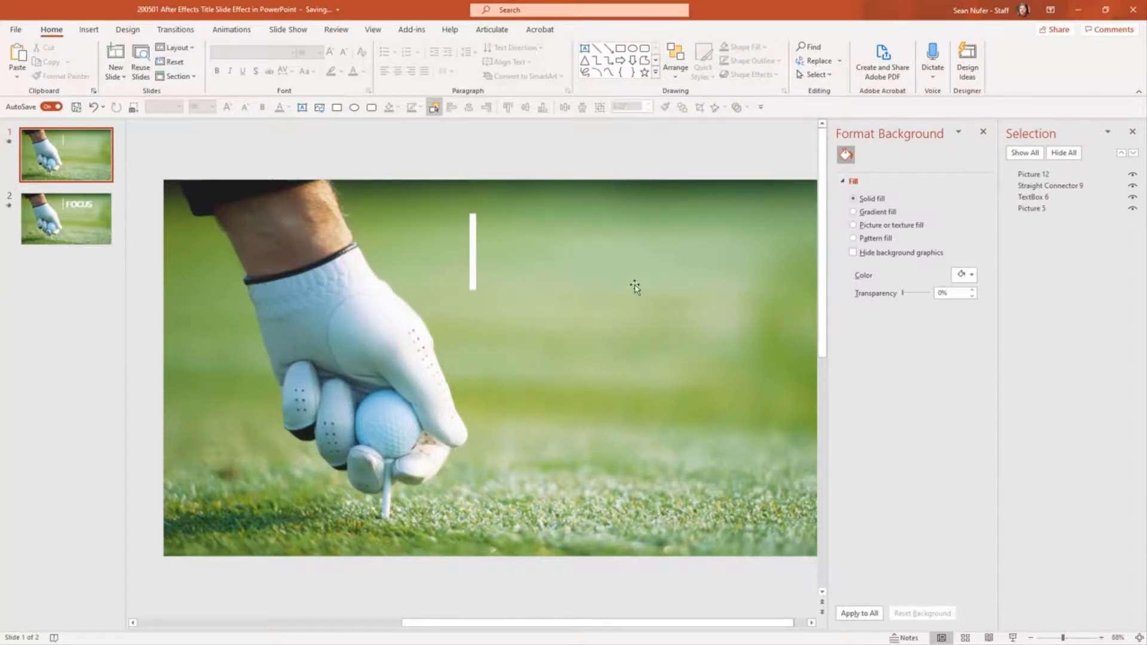
{"action": "left_click", "coordinate": [64, 218]}
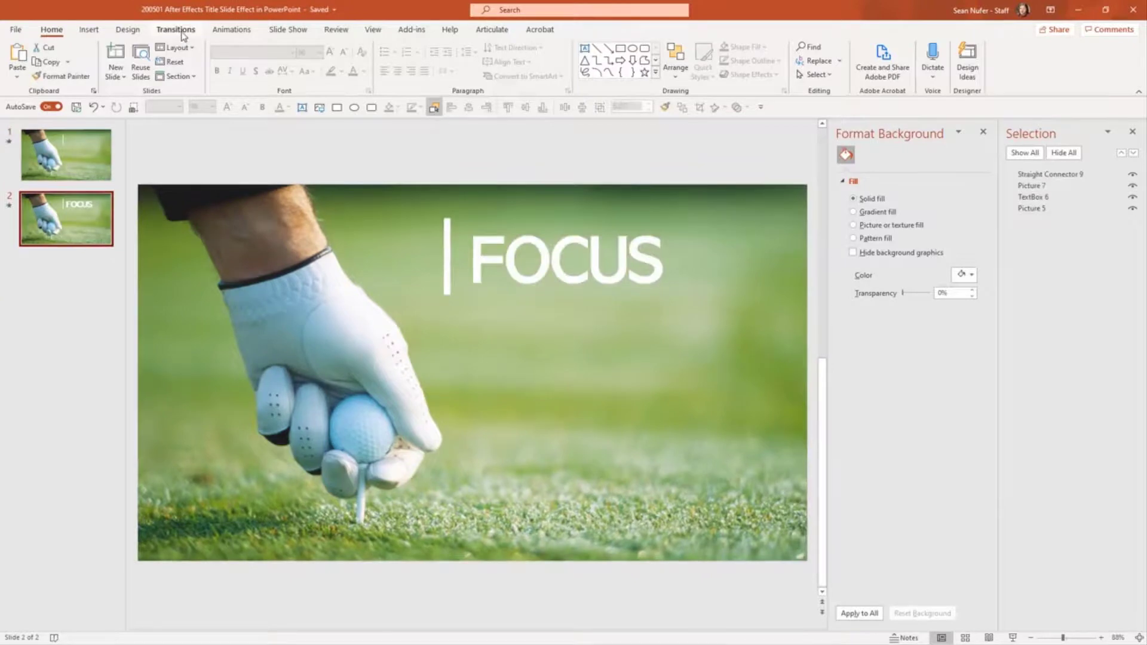